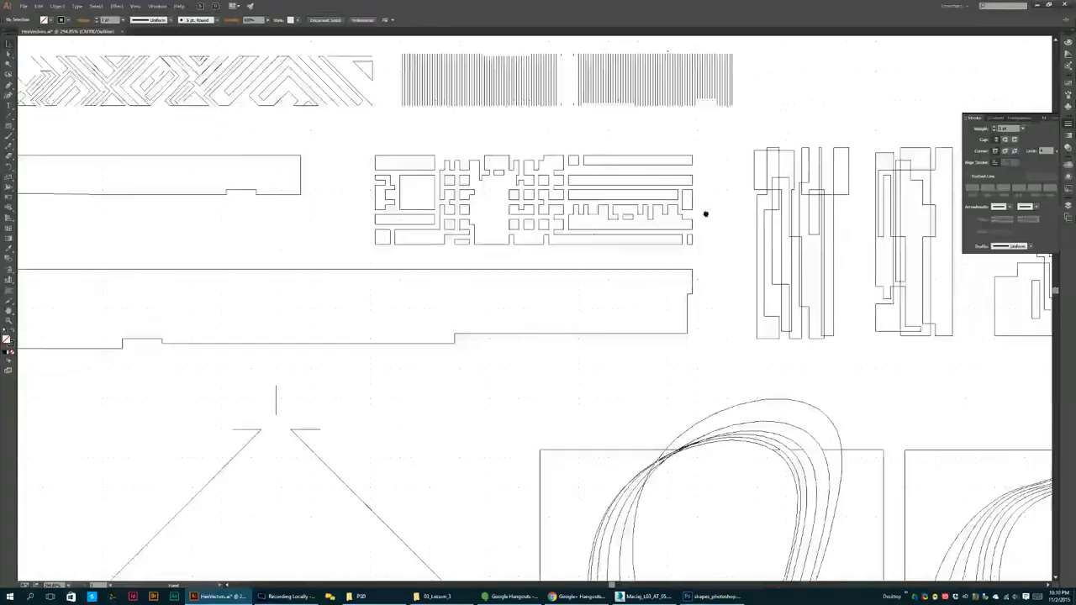
- Switch from Illustrator to the Photoshop sheet of red-circled shape sketches via the taskbar
click(714, 596)
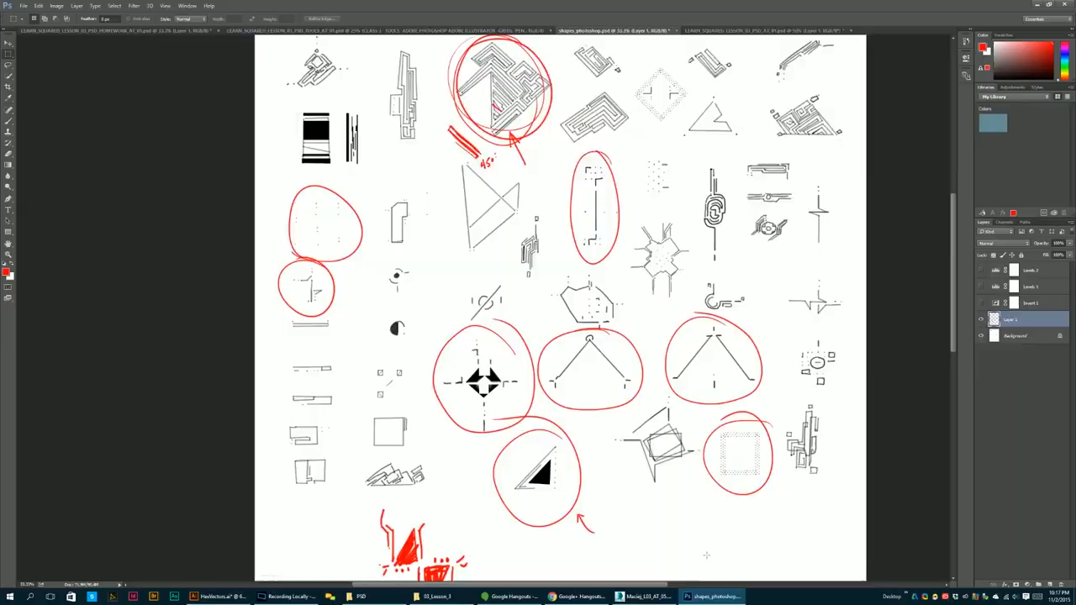